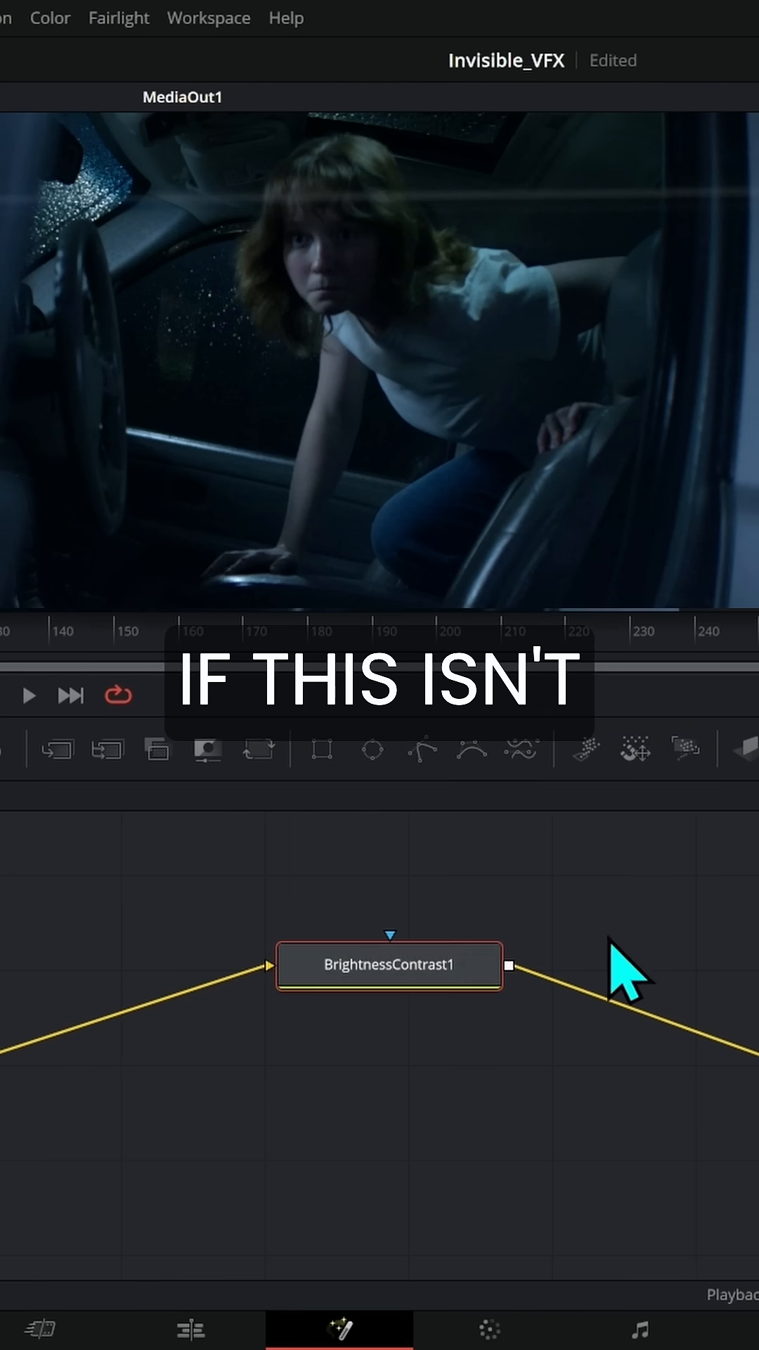
# Step: Drag BrightnessContrast1 off its connection lines to detach it from the node flow
pyautogui.moveTo(388, 964); pyautogui.dragTo(396, 1049)
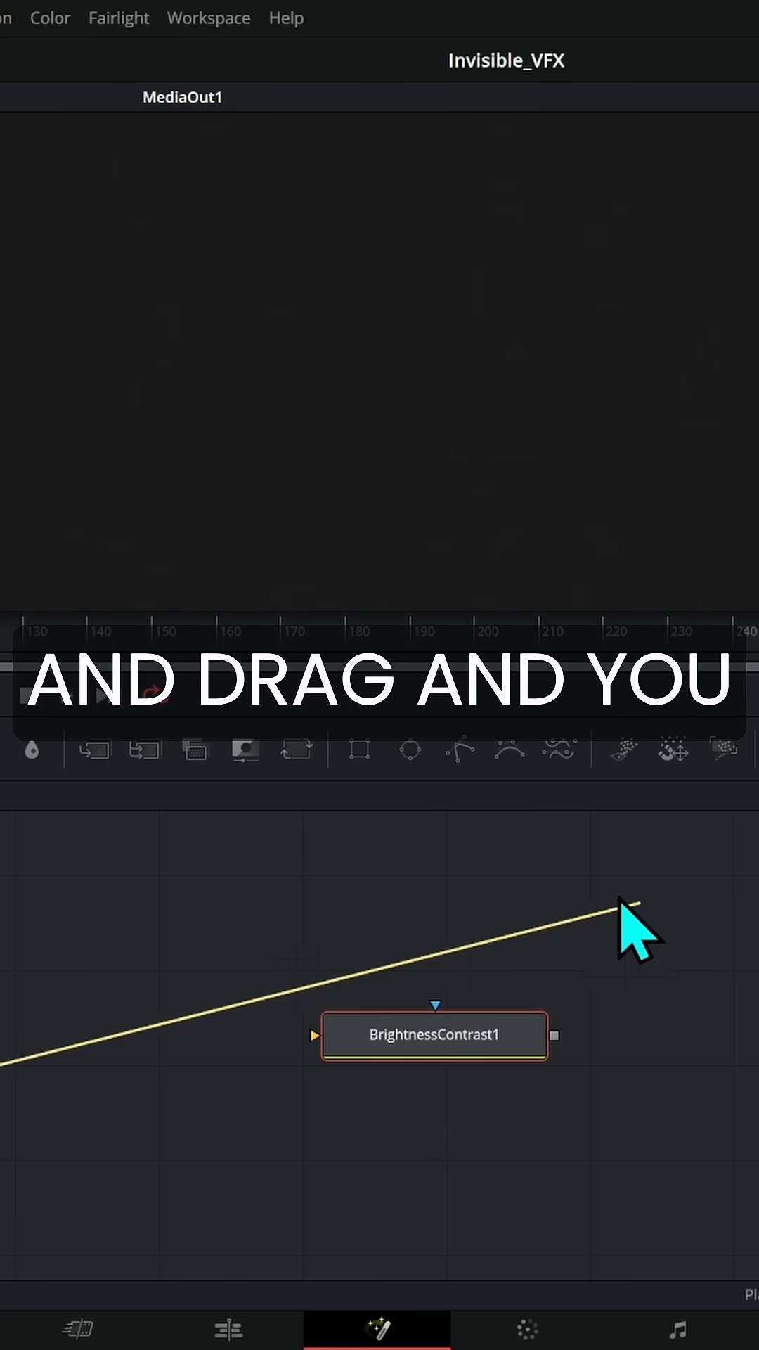
# Step: Drag the loose connection line from the node output toward BrightnessContrast1's input
pyautogui.moveTo(637, 939); pyautogui.dragTo(310, 1222)
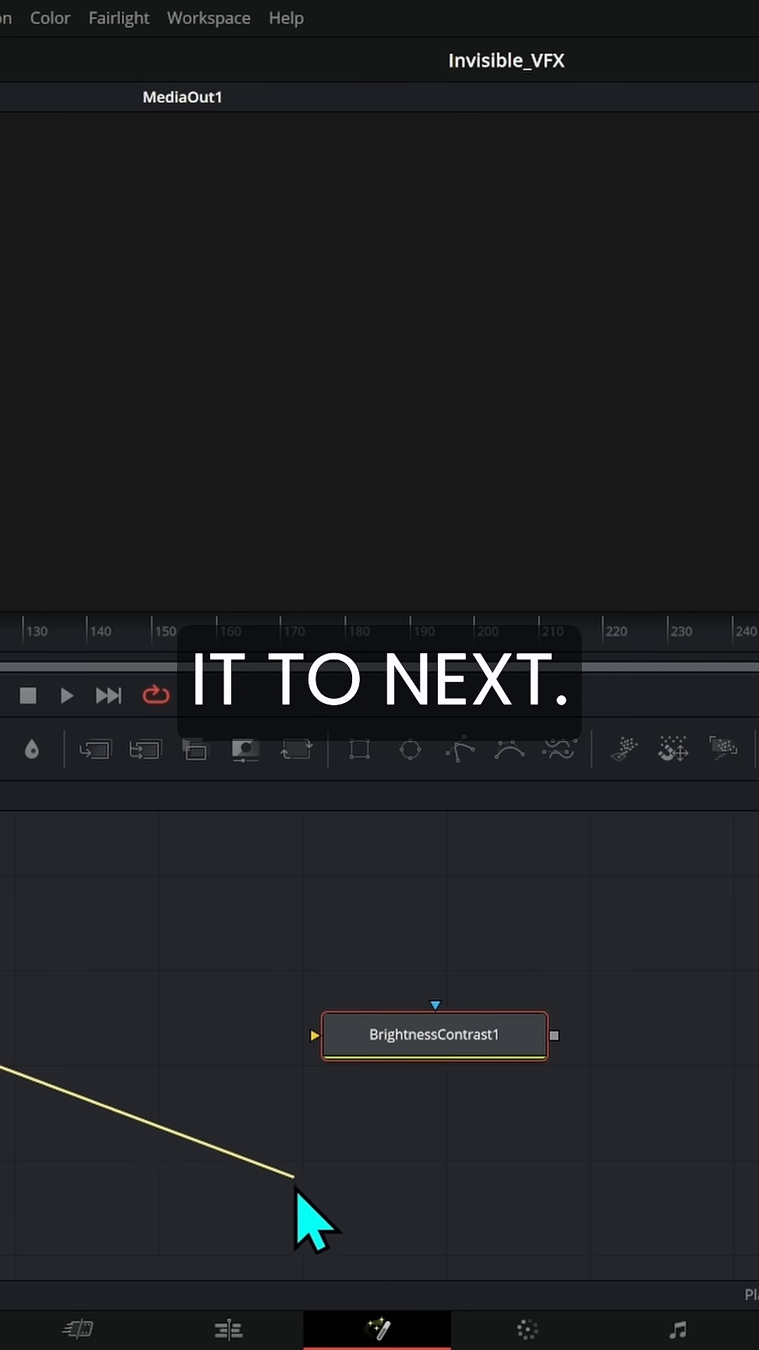